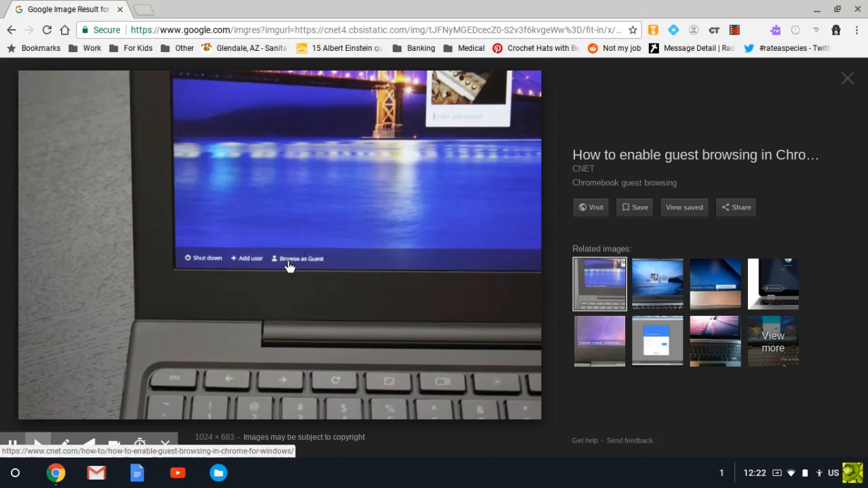
pyautogui.moveTo(305, 265)
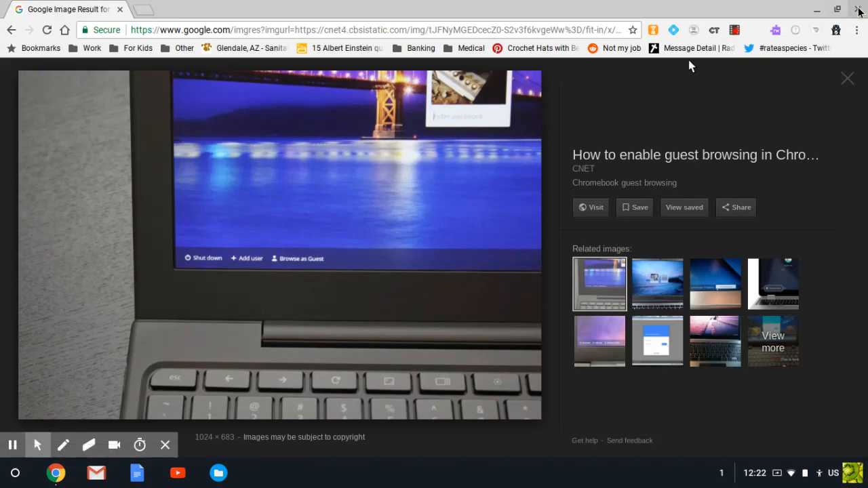
# Hide the Chrome browser window so only the desktop and shelf remain.
pyautogui.click(838, 10)
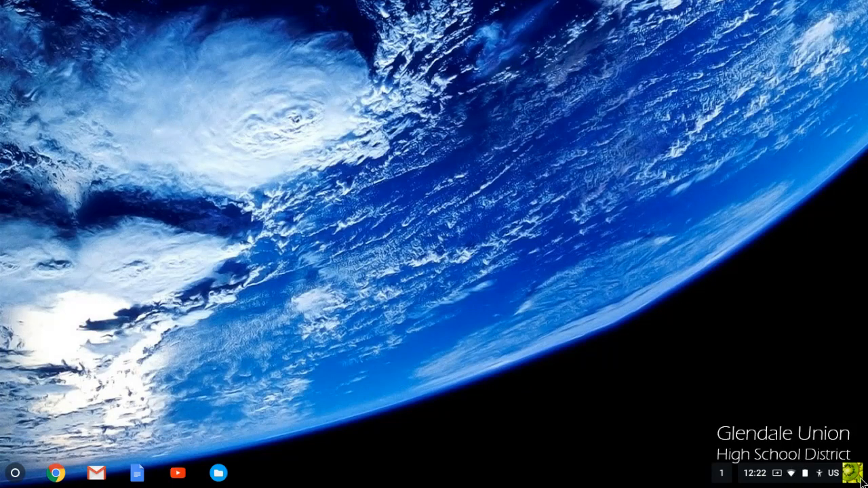
pyautogui.moveTo(784, 483)
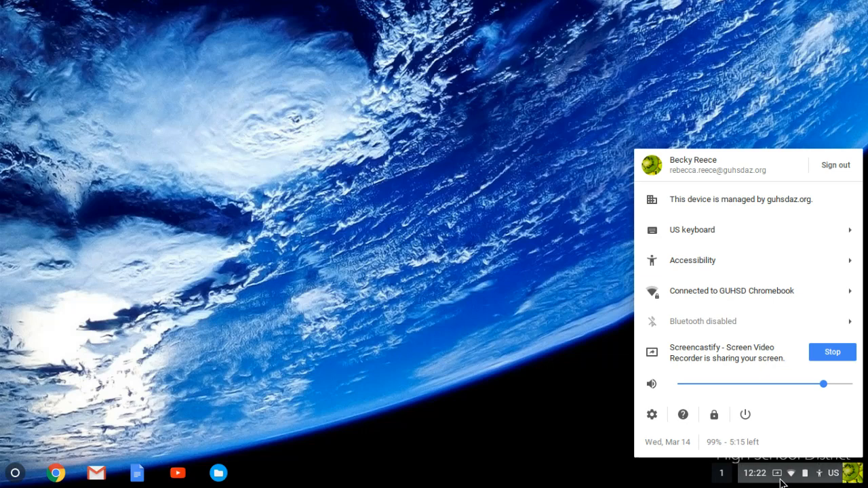
pyautogui.moveTo(651, 415)
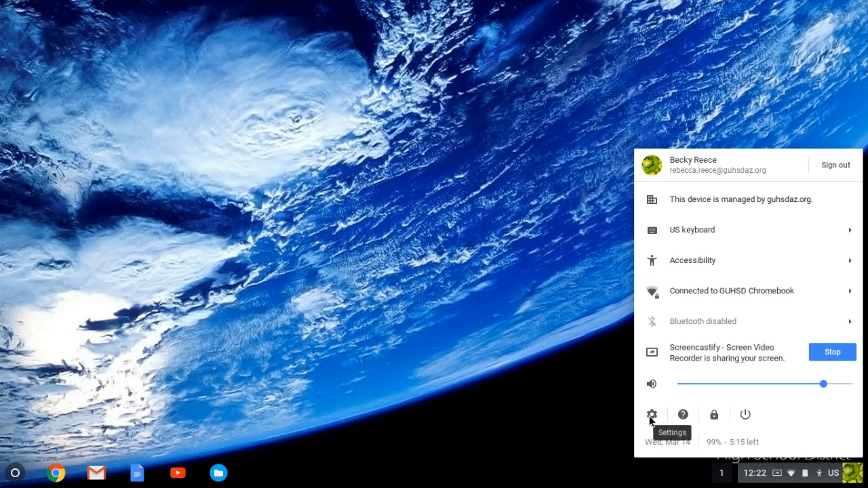
# Launch Chrome OS Settings from the system tray gear icon.
pyautogui.click(650, 415)
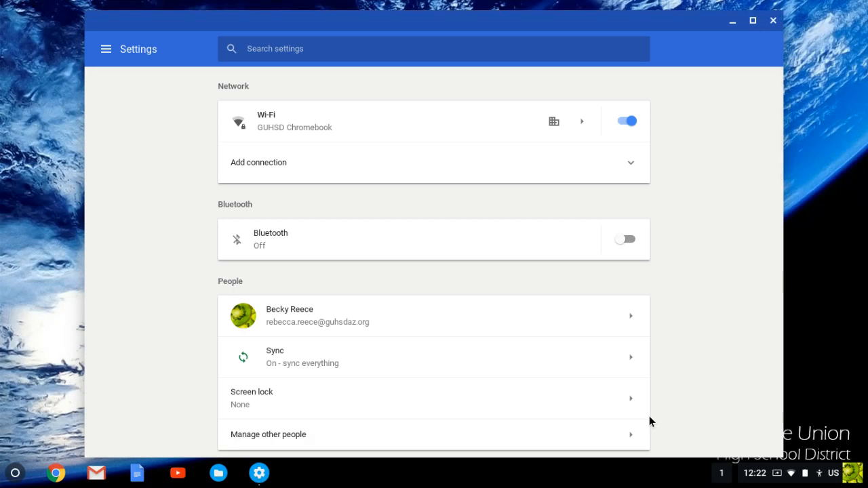
pyautogui.moveTo(299, 190)
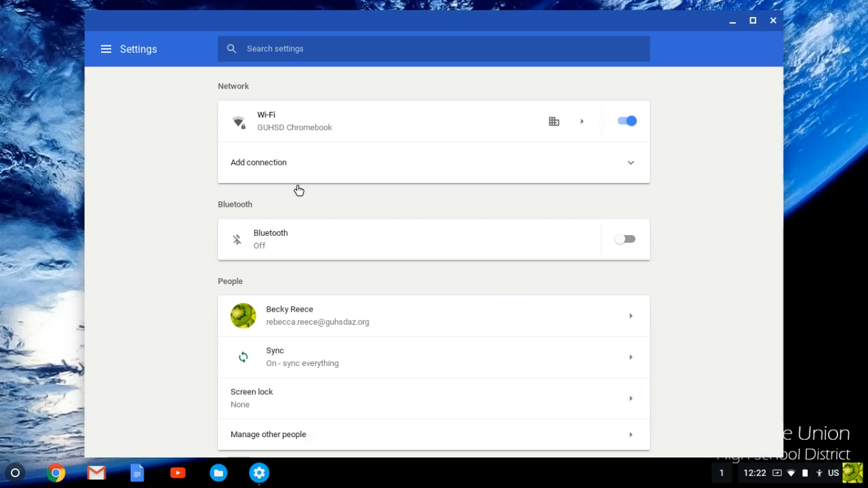
pyautogui.moveTo(526, 233)
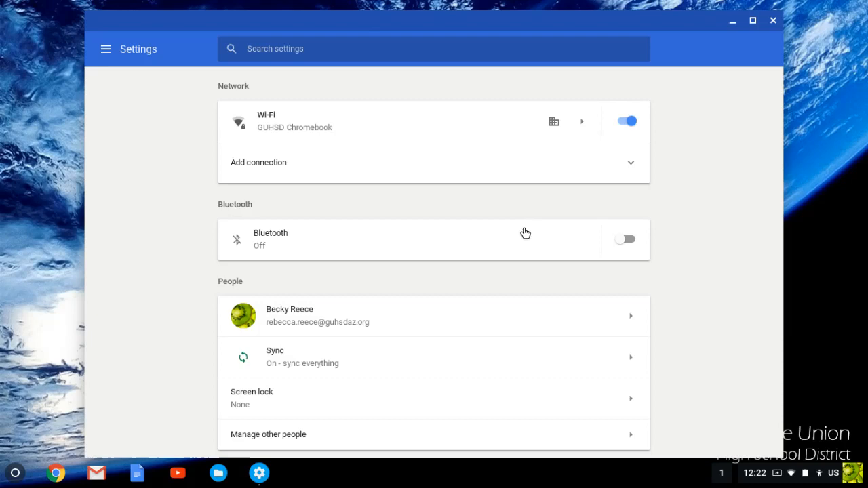
pyautogui.moveTo(155, 103)
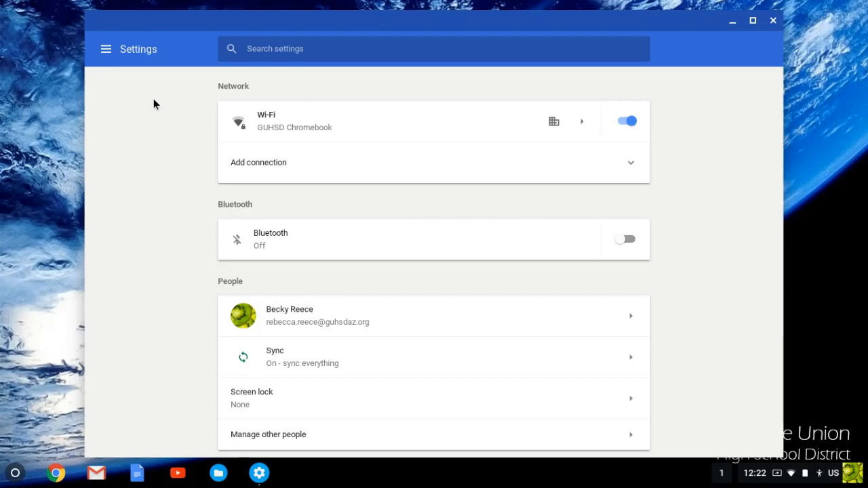
pyautogui.moveTo(105, 49)
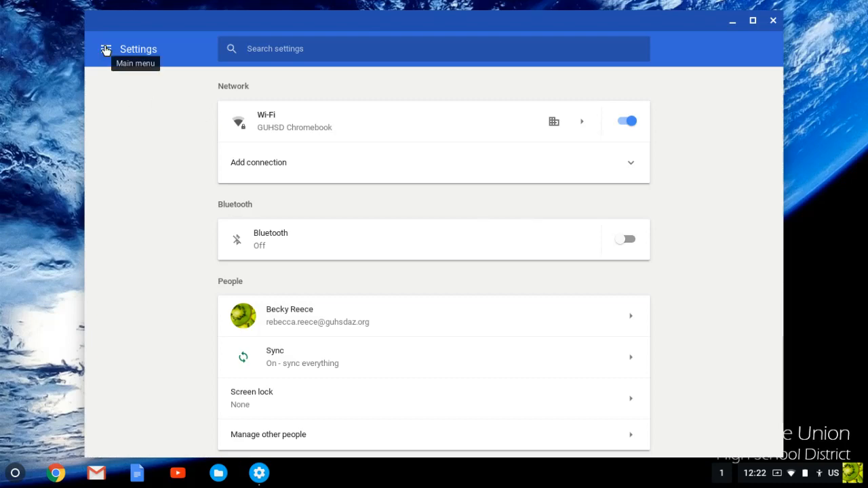
# Navigate via the Settings main menu to the About Chrome OS page (version 64.0.3282.190).
pyautogui.click(106, 49)
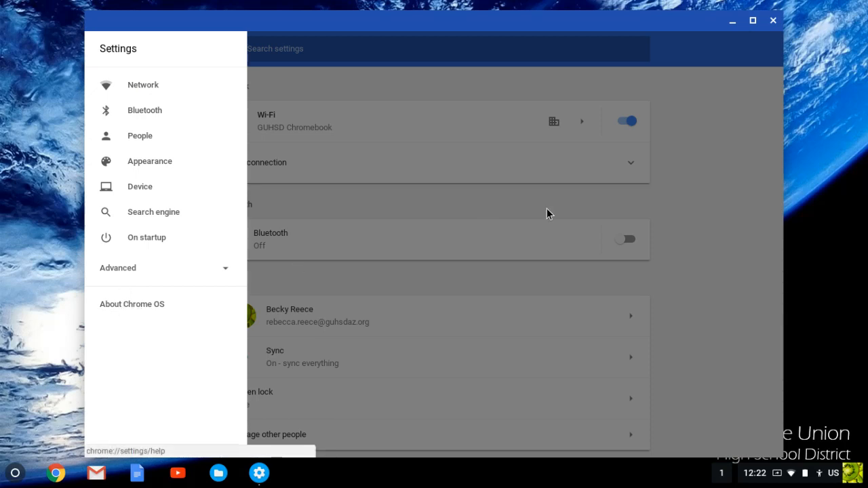
pyautogui.moveTo(296, 189)
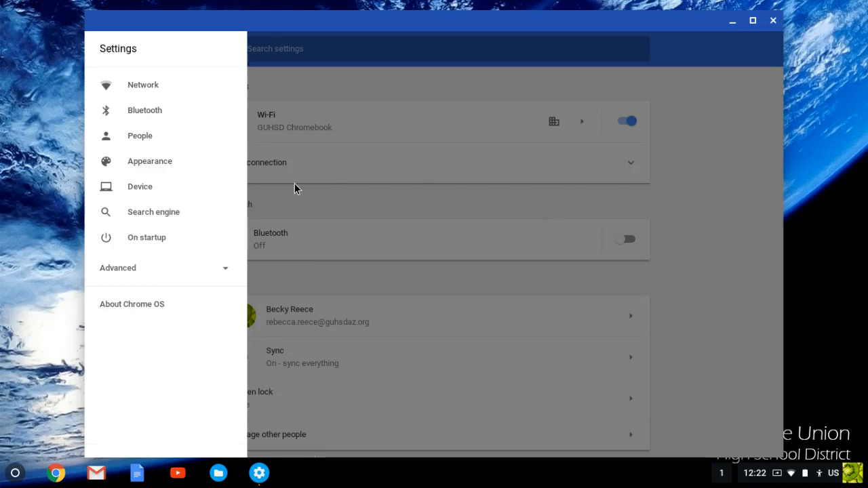
pyautogui.moveTo(133, 303)
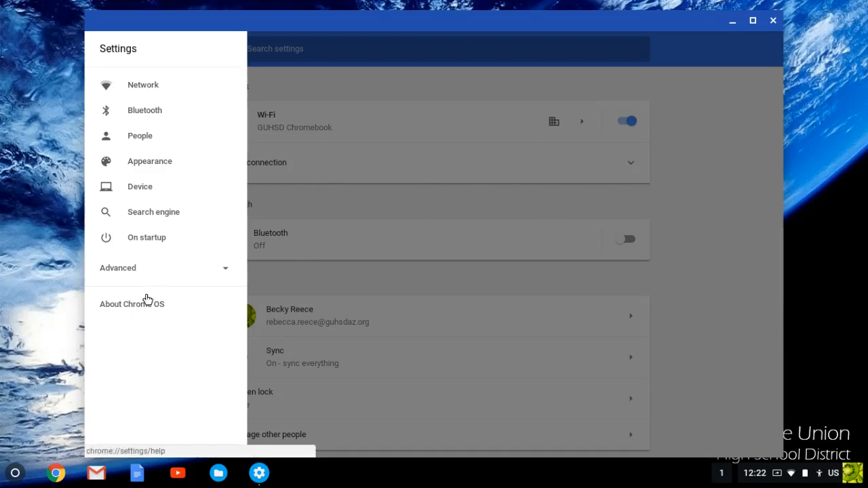
pyautogui.click(133, 304)
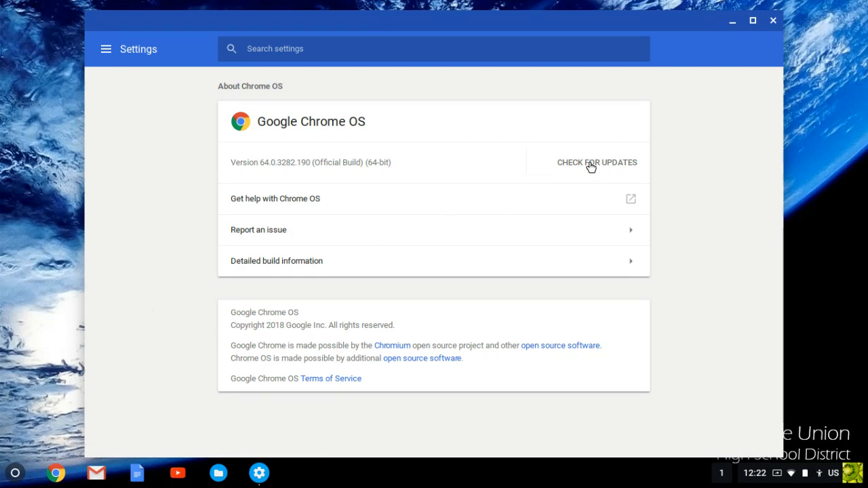
# Run Check for Updates and confirm the Chromebook is up to date on 64.0.3282.190.
pyautogui.click(597, 163)
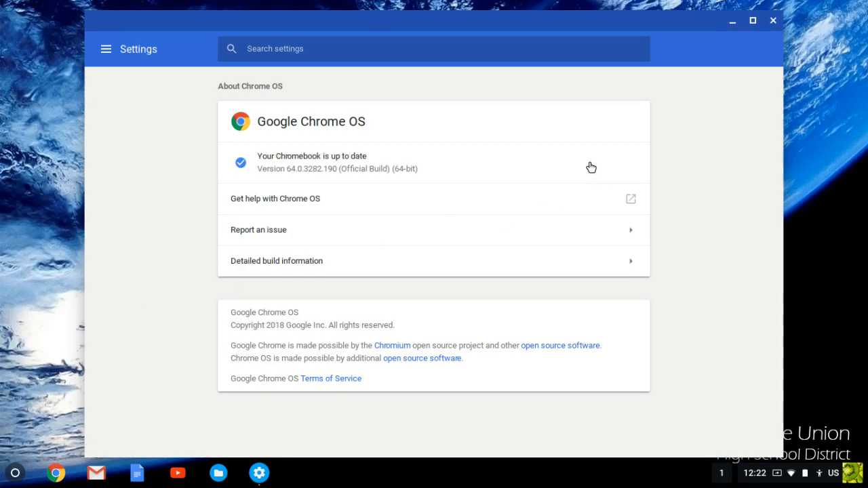
pyautogui.moveTo(361, 143)
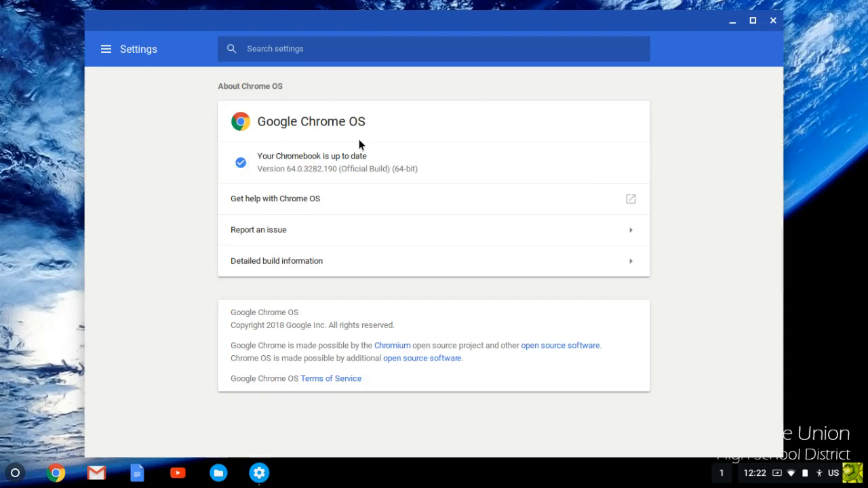
pyautogui.moveTo(390, 167)
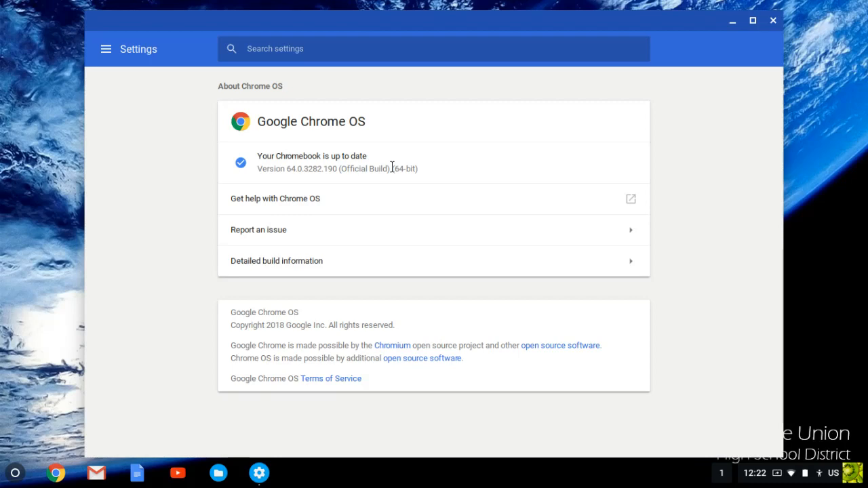
pyautogui.moveTo(260, 157)
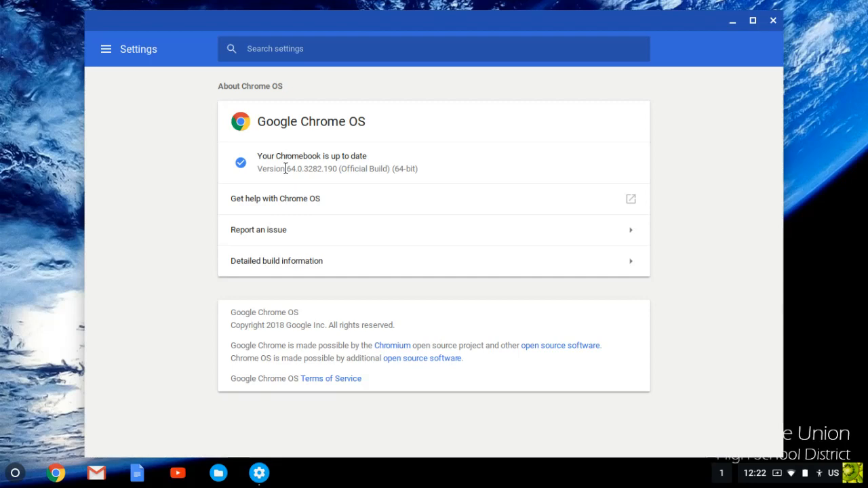
pyautogui.moveTo(617, 149)
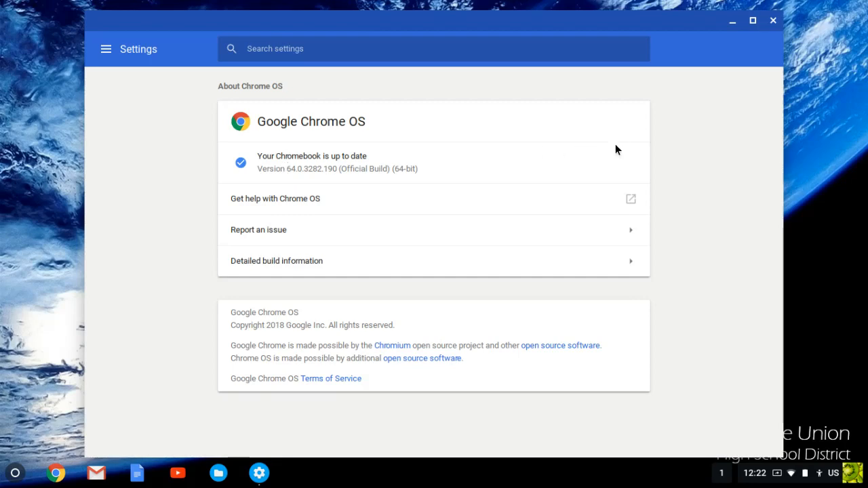
pyautogui.moveTo(531, 167)
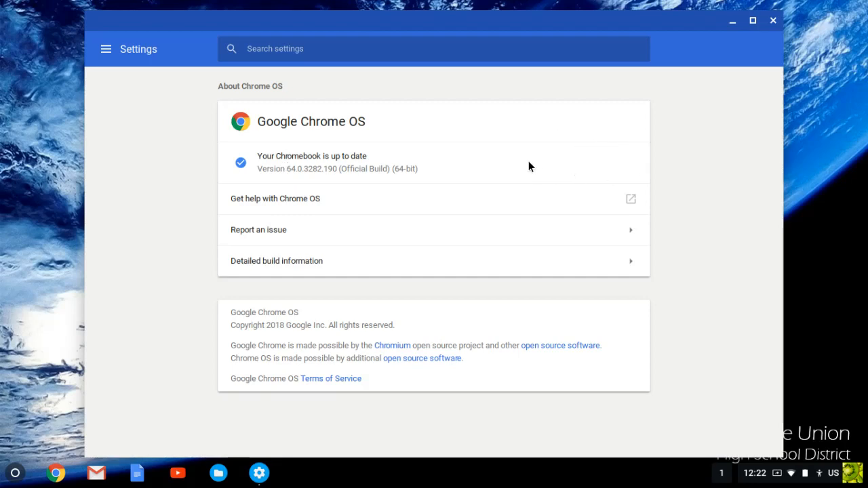
pyautogui.moveTo(580, 166)
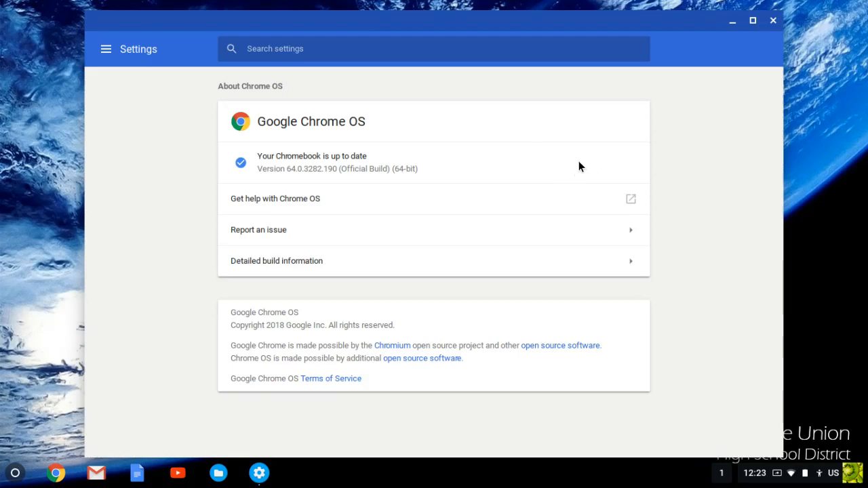